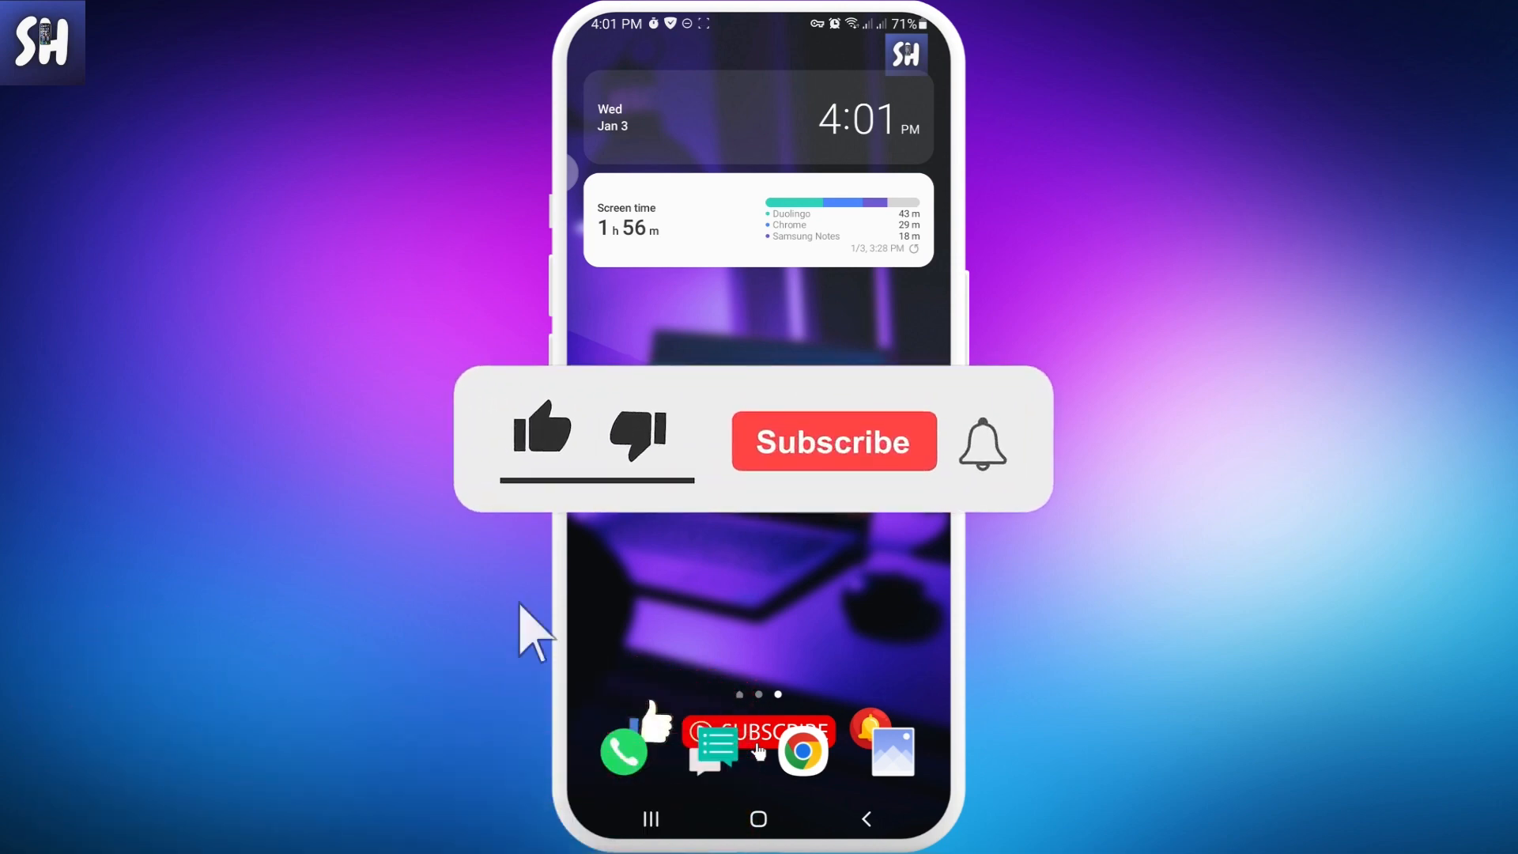
Browse the Facebook mobile site, scrolling the page and selecting items on it
{"action": "left_click", "coordinate": [542, 429]}
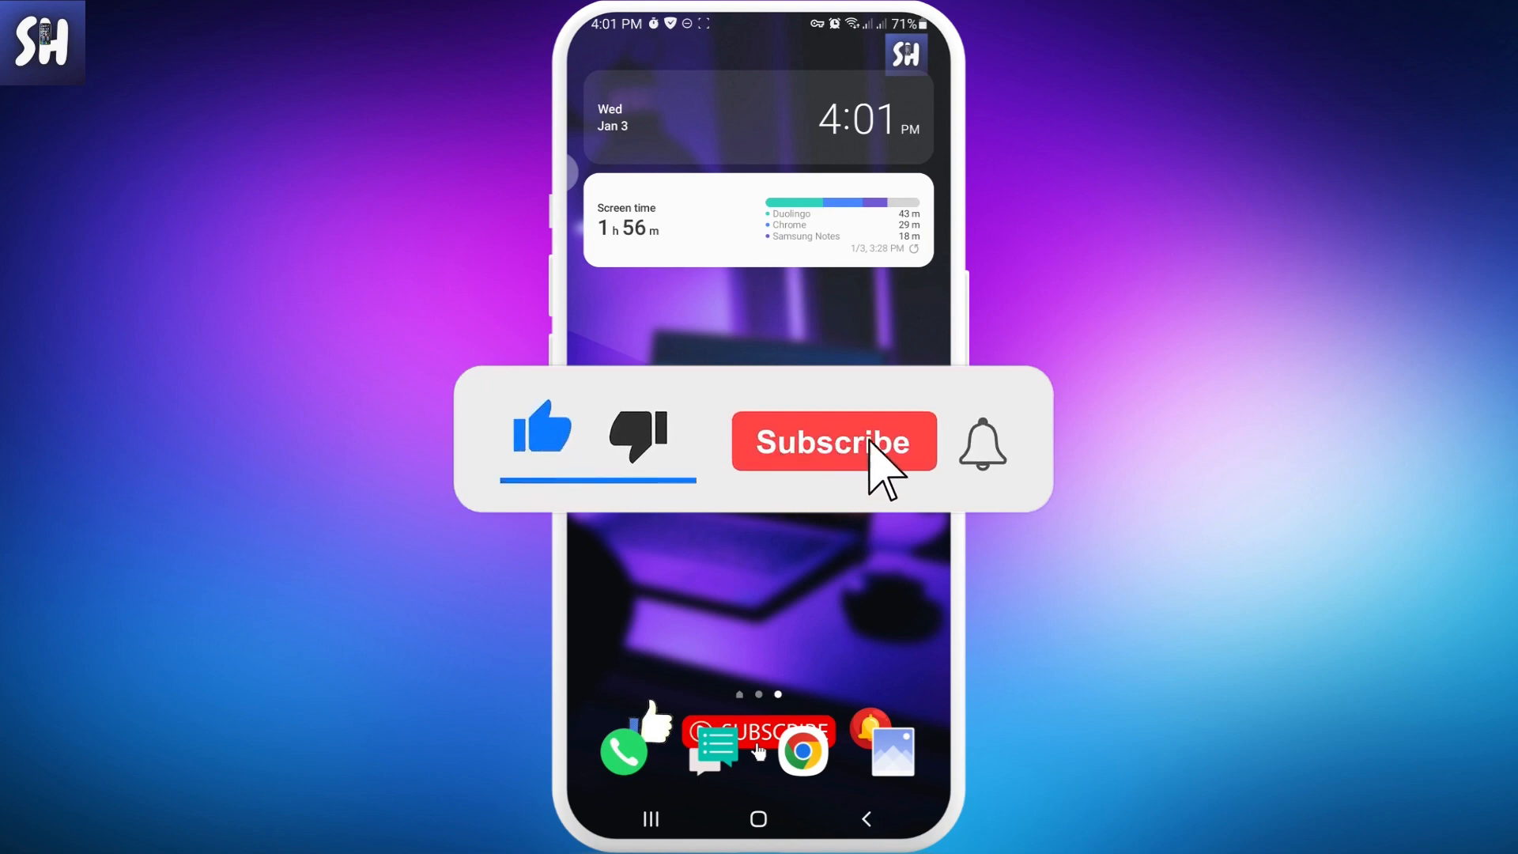
{"action": "left_click", "coordinate": [830, 441]}
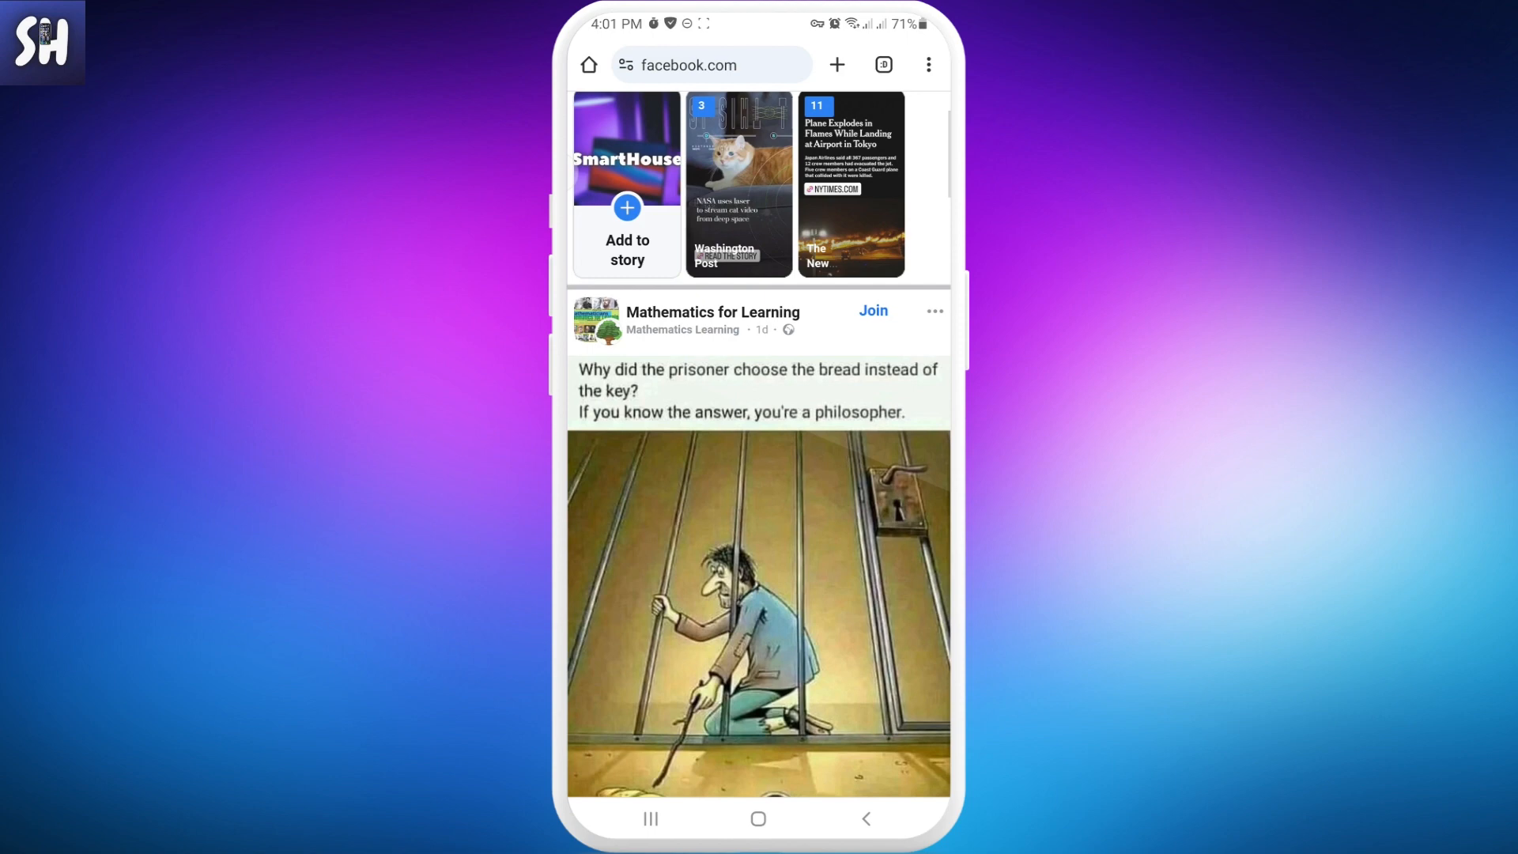
{"action": "scroll", "scroll_direction": "down", "scroll_amount": 3}
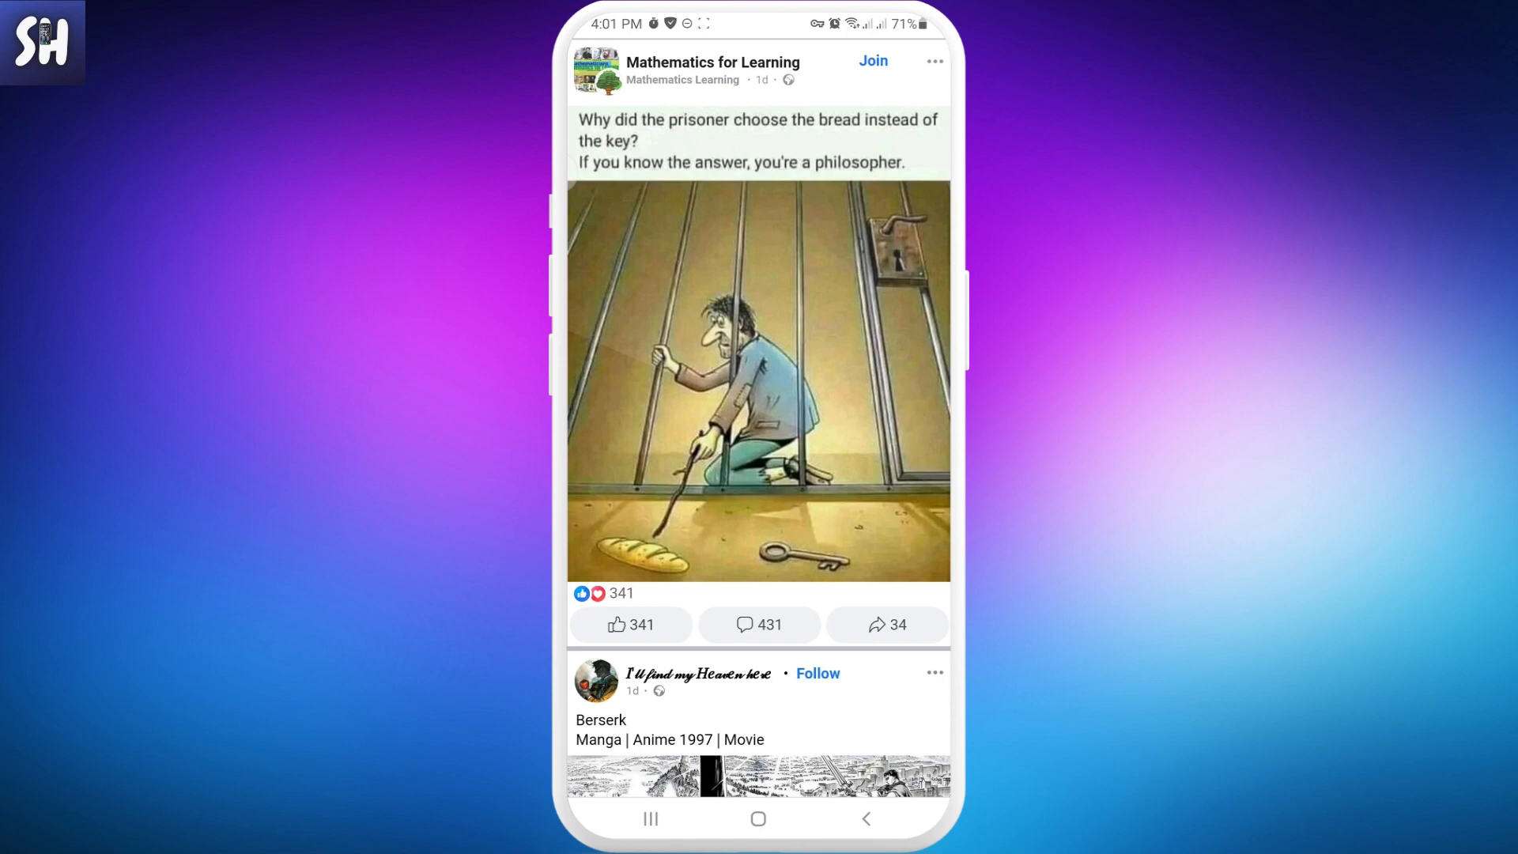
{"action": "left_click", "coordinate": [608, 593]}
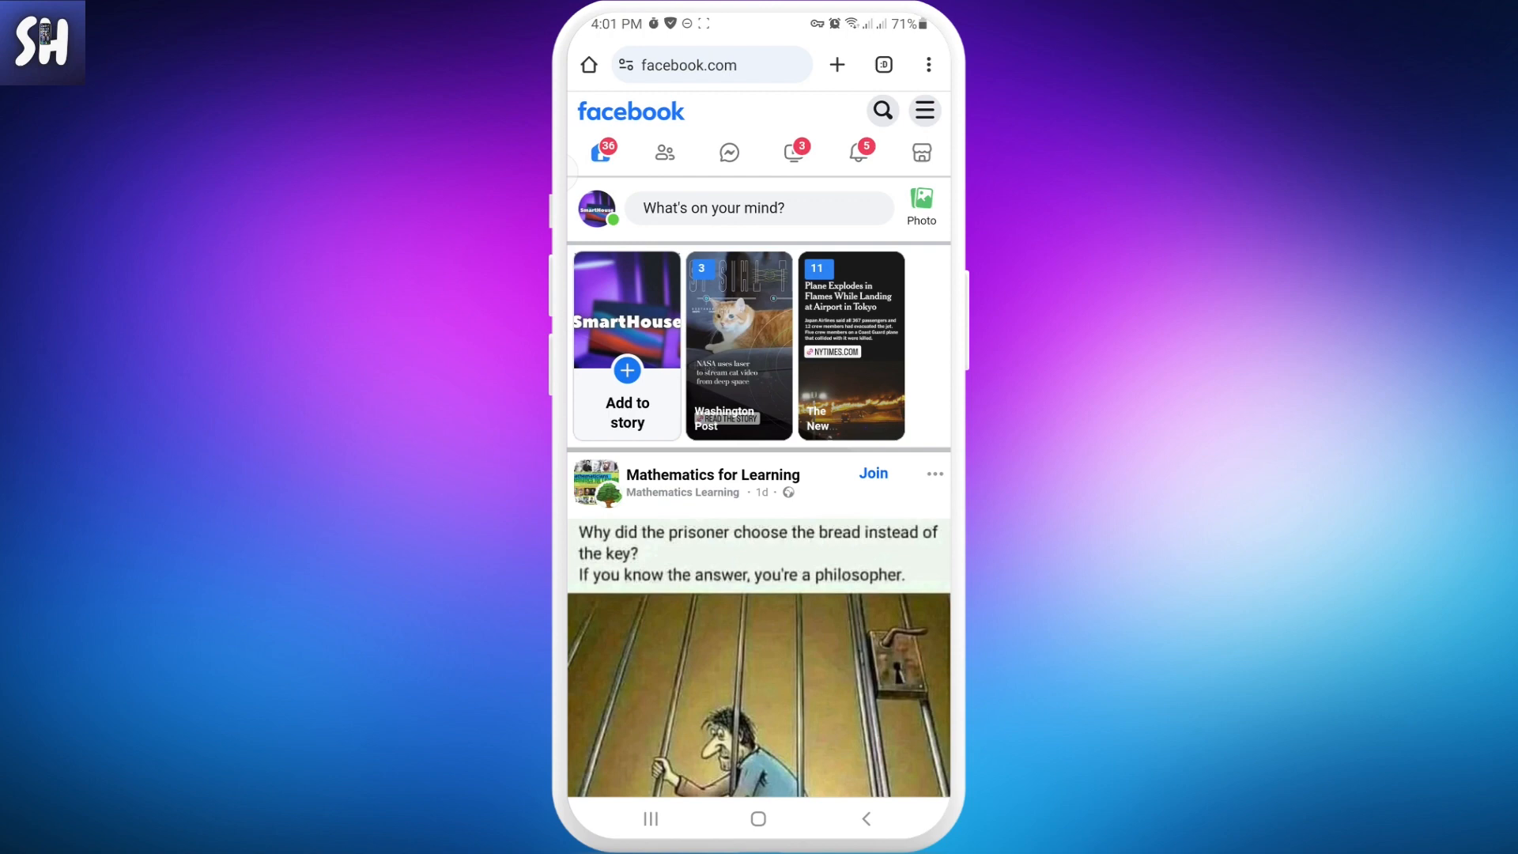
From the hamburger menu open Settings and scroll through Accounts Center, Tools and resources, Preferences
{"action": "left_click", "coordinate": [921, 111]}
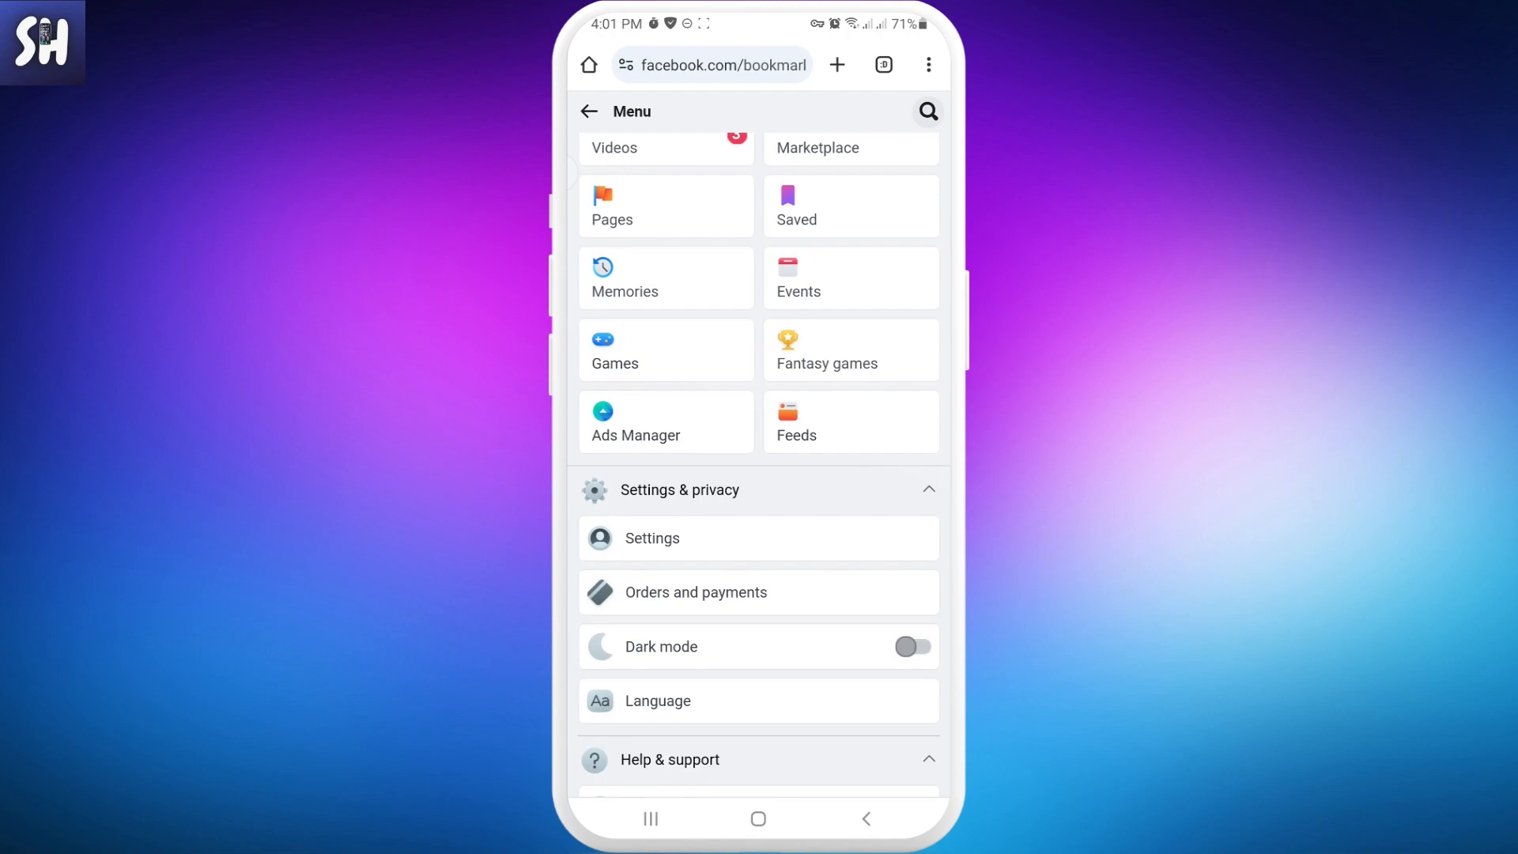
{"action": "left_click", "coordinate": [649, 537]}
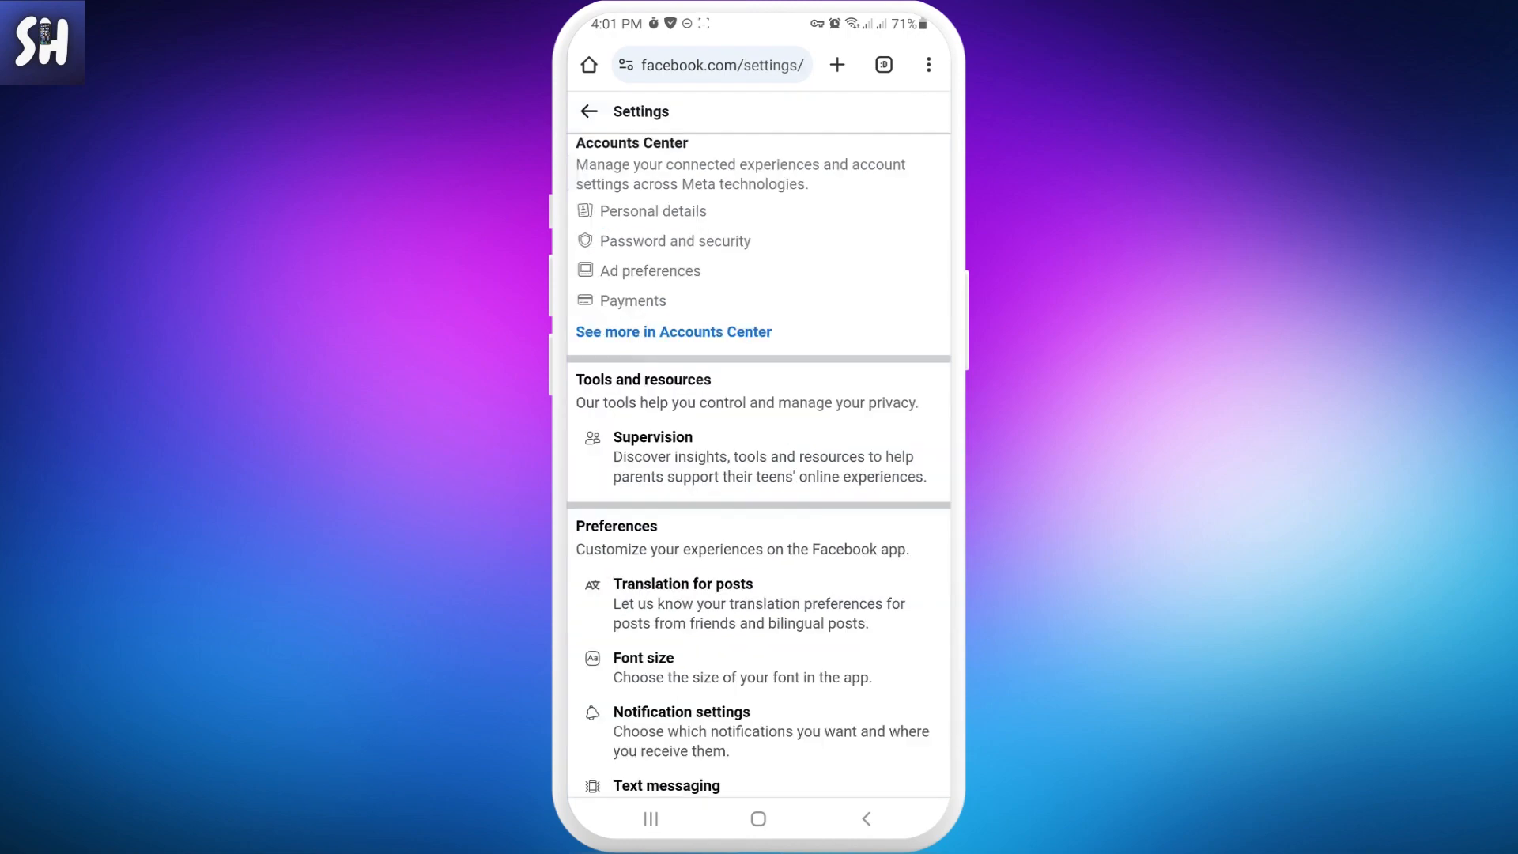
{"action": "scroll", "scroll_direction": "down", "scroll_amount": 3}
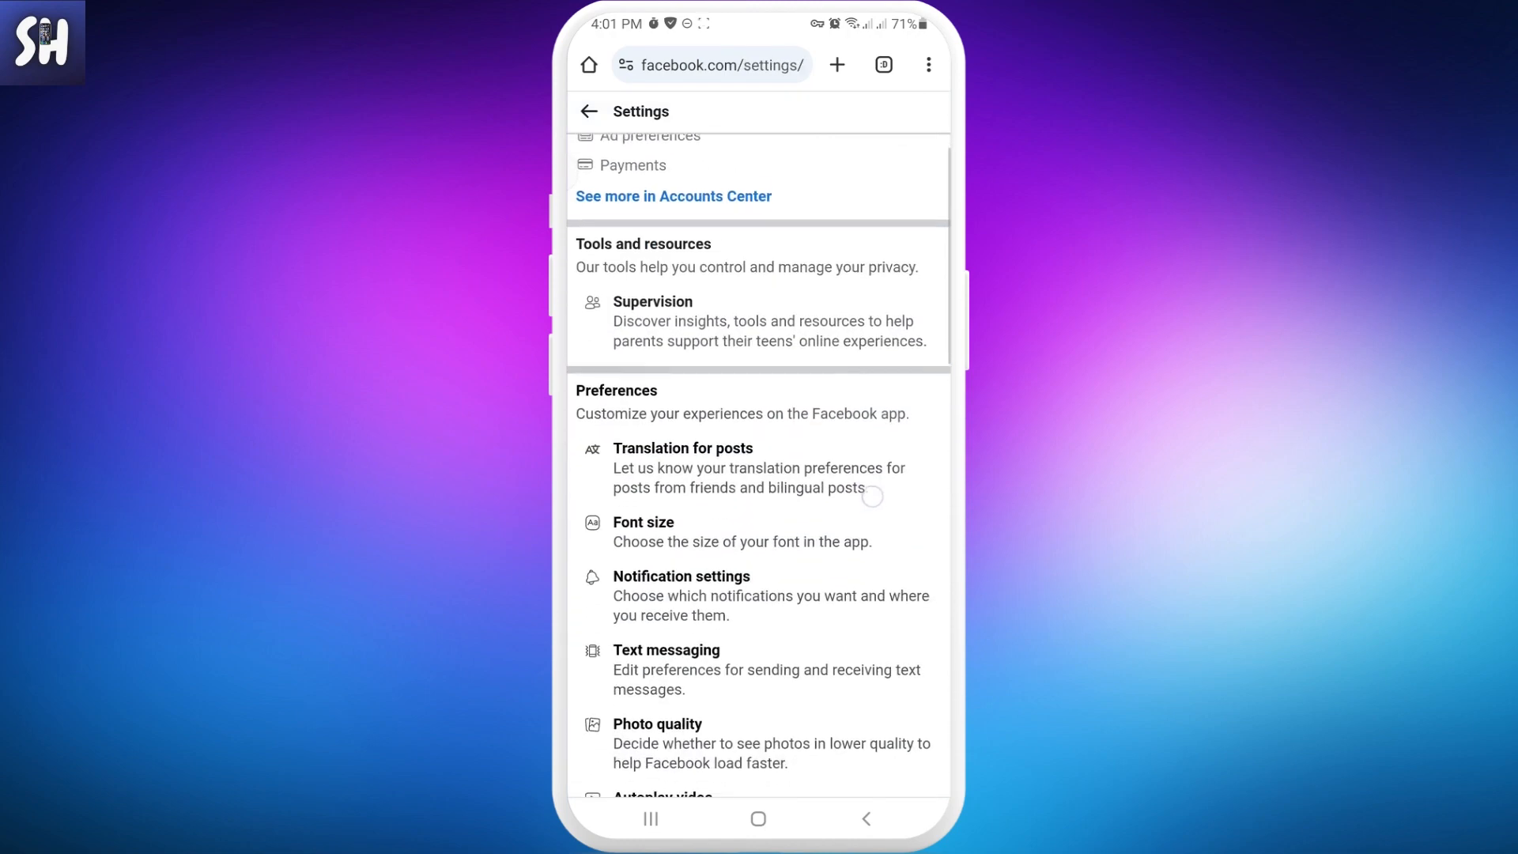
{"action": "scroll", "scroll_direction": "down", "scroll_amount": 3}
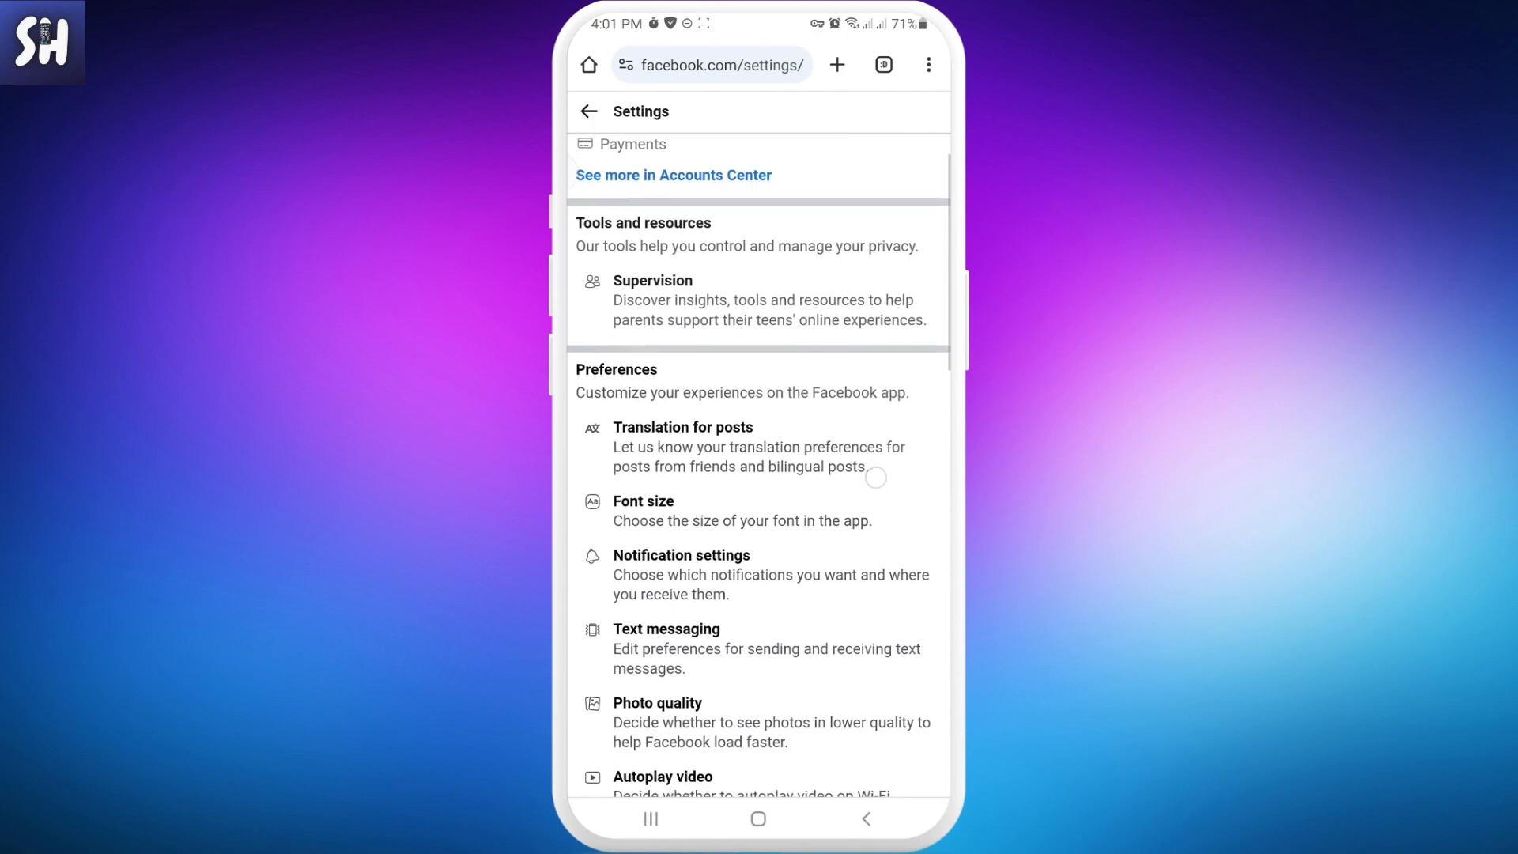
{"action": "scroll", "scroll_direction": "up", "scroll_amount": 3}
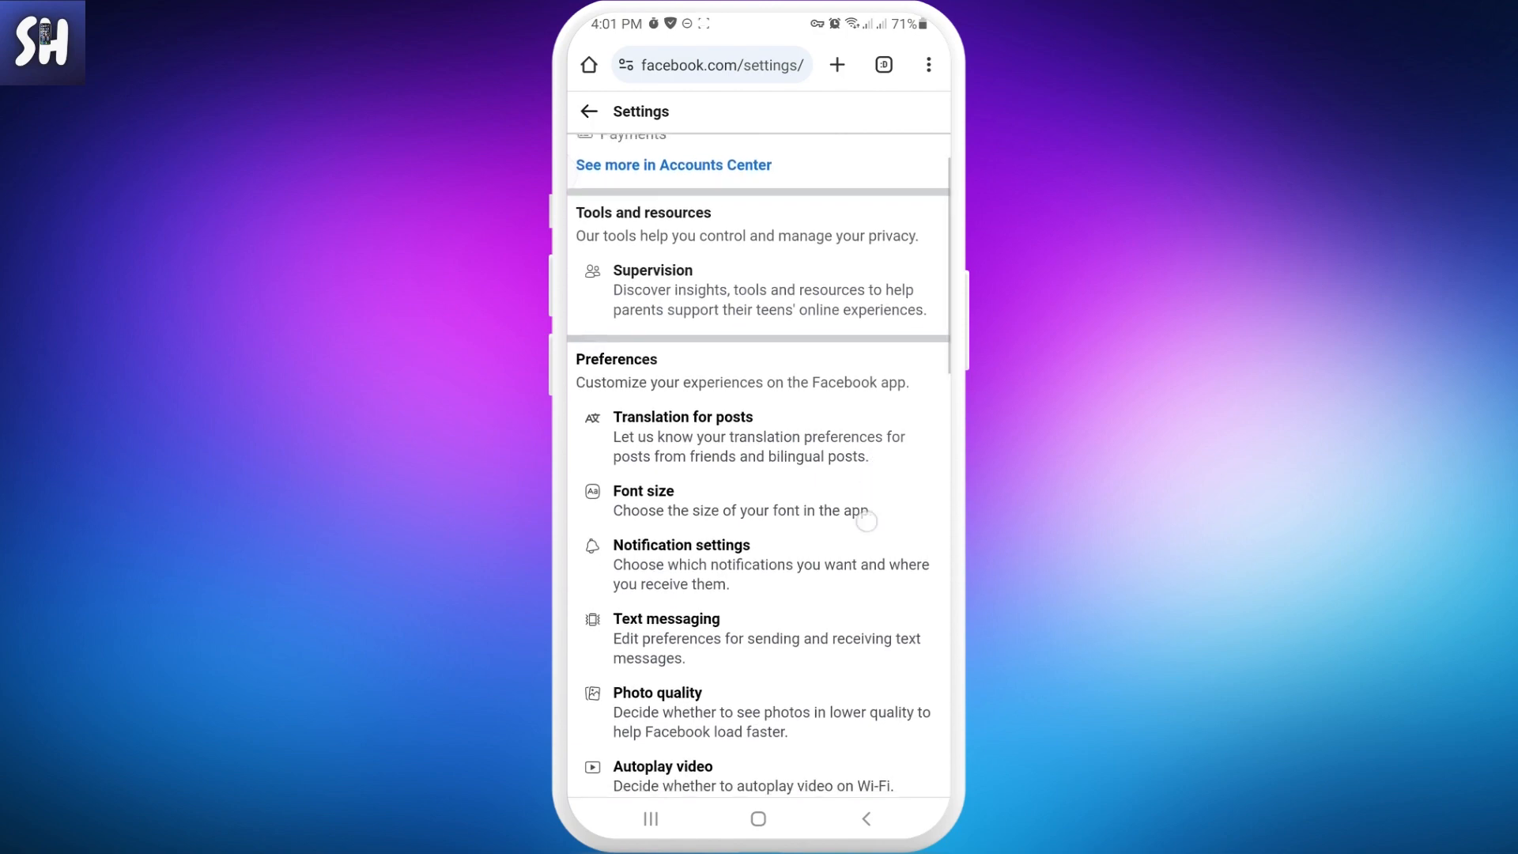
{"action": "scroll", "scroll_direction": "up", "scroll_amount": 3}
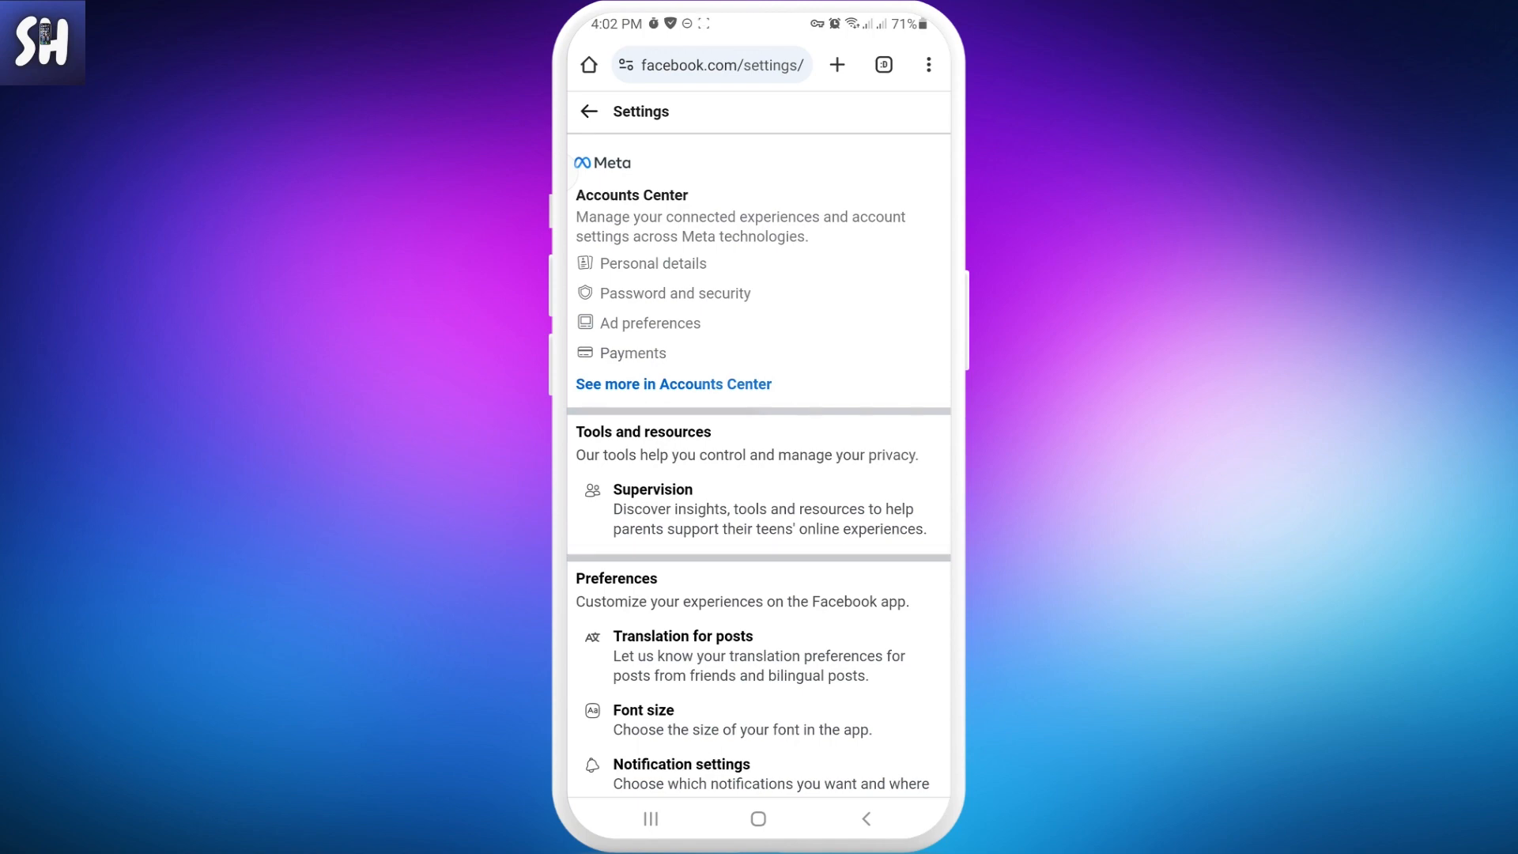
Switch Facebook to its desktop site through Chrome's three-dot menu Desktop site option
{"action": "left_click", "coordinate": [926, 65]}
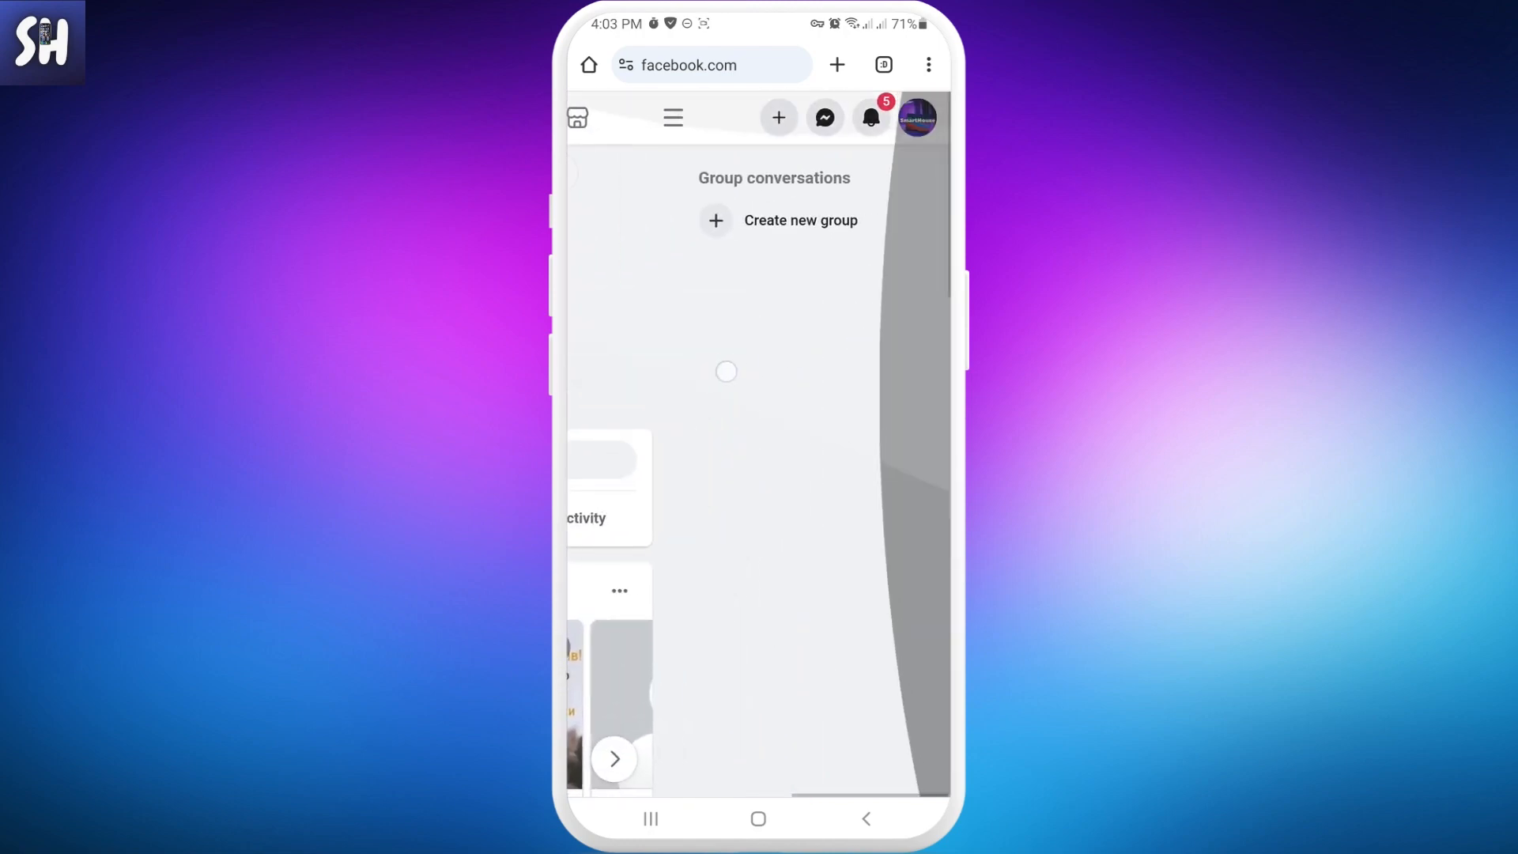
From the profile menu choose Settings & privacy, then Settings, to reach the desktop settings page
{"action": "left_click", "coordinate": [915, 117]}
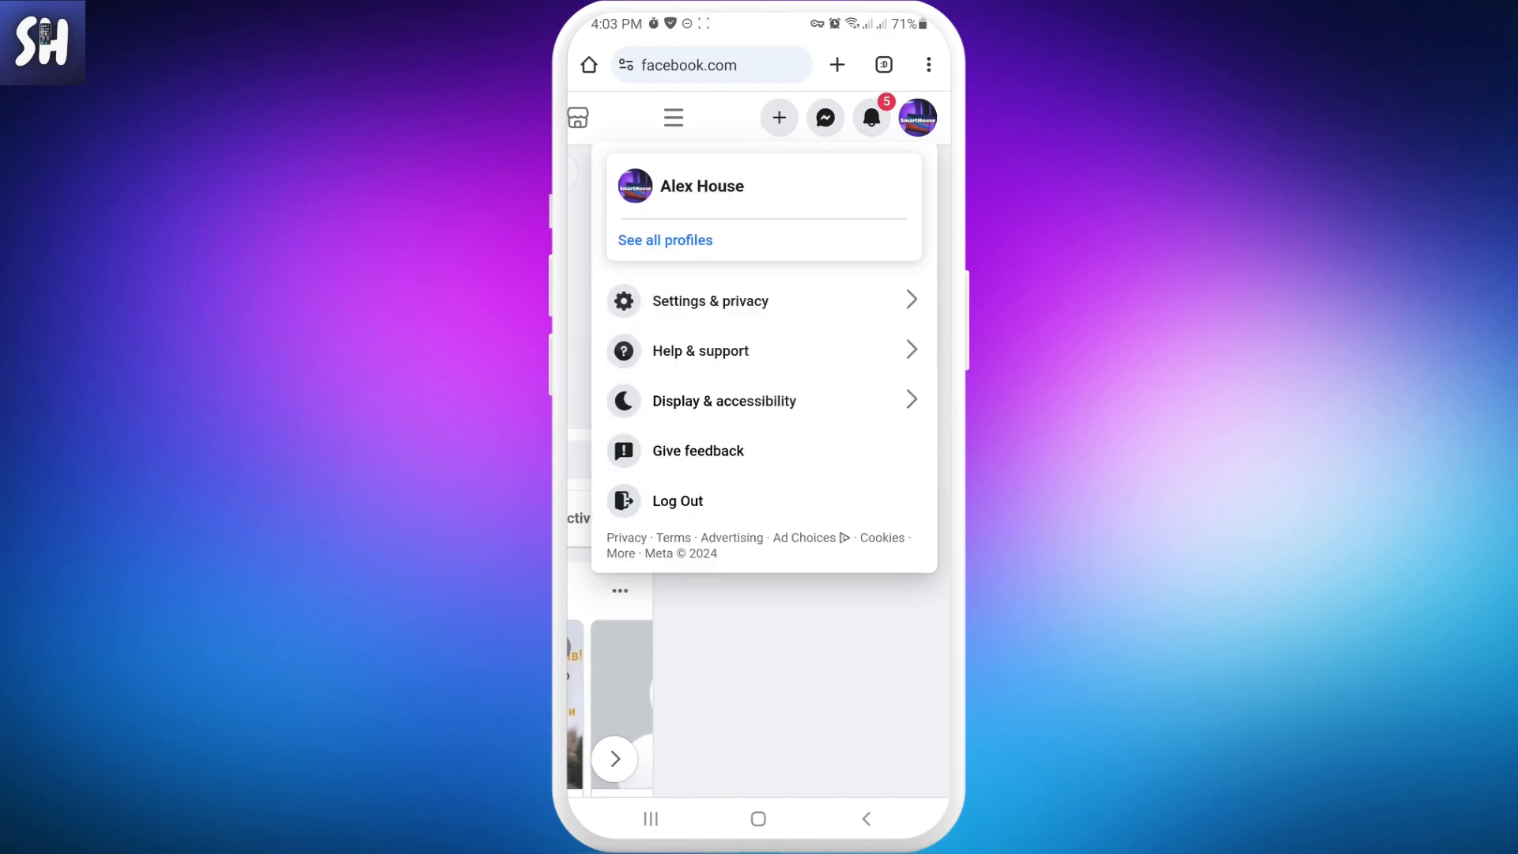
{"action": "left_click", "coordinate": [710, 300]}
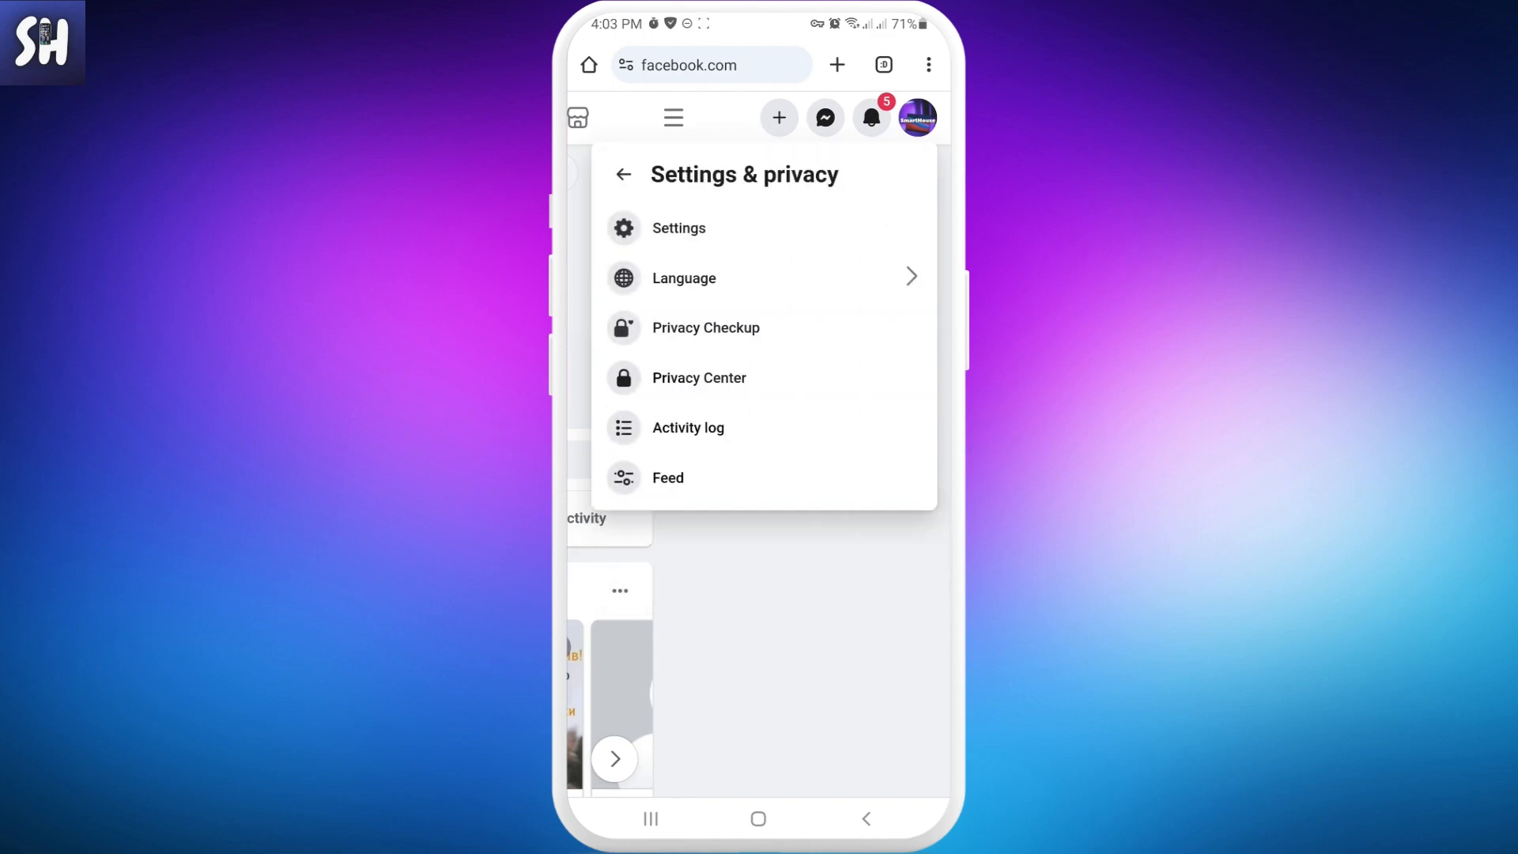
{"action": "left_click", "coordinate": [678, 228]}
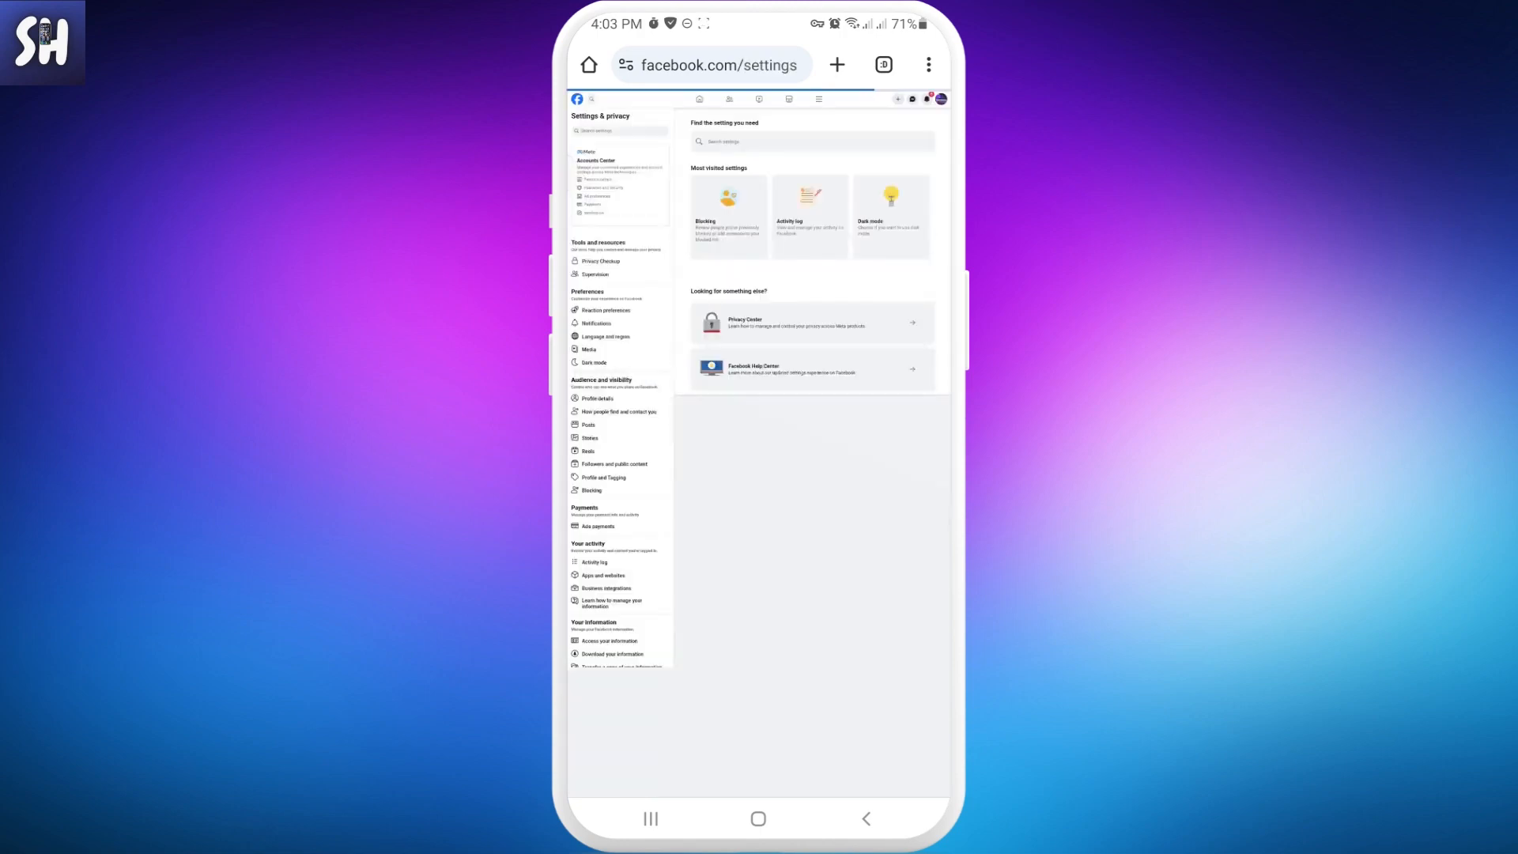
Scroll the left sidebar to Preferences and open Reaction preferences with its Hide number of reactions options
{"action": "scroll", "scroll_direction": "up", "scroll_amount": 3}
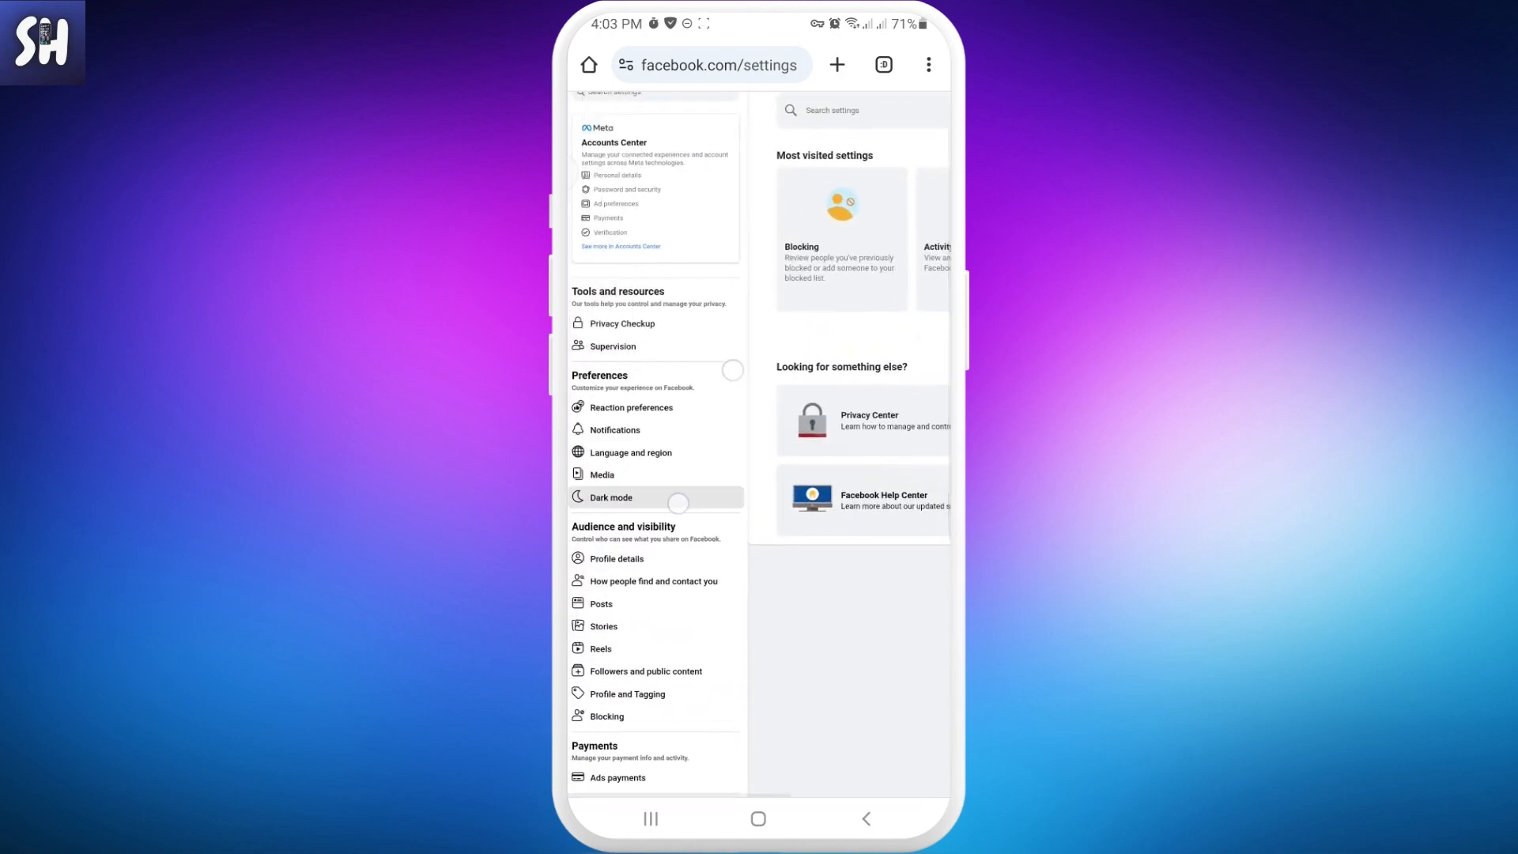
{"action": "scroll", "scroll_direction": "down", "scroll_amount": 3}
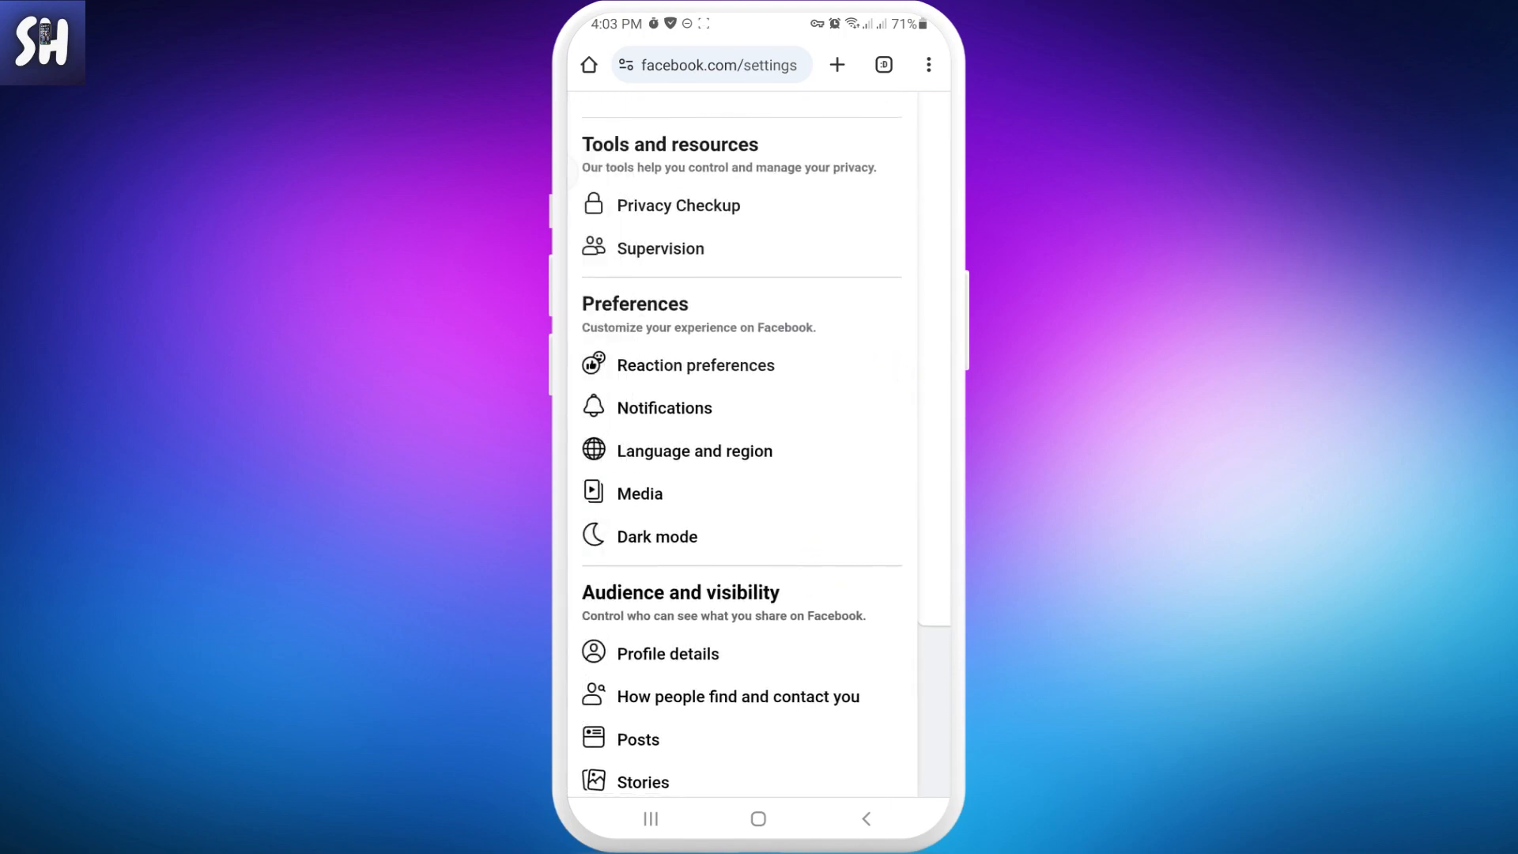
{"action": "left_click", "coordinate": [694, 365]}
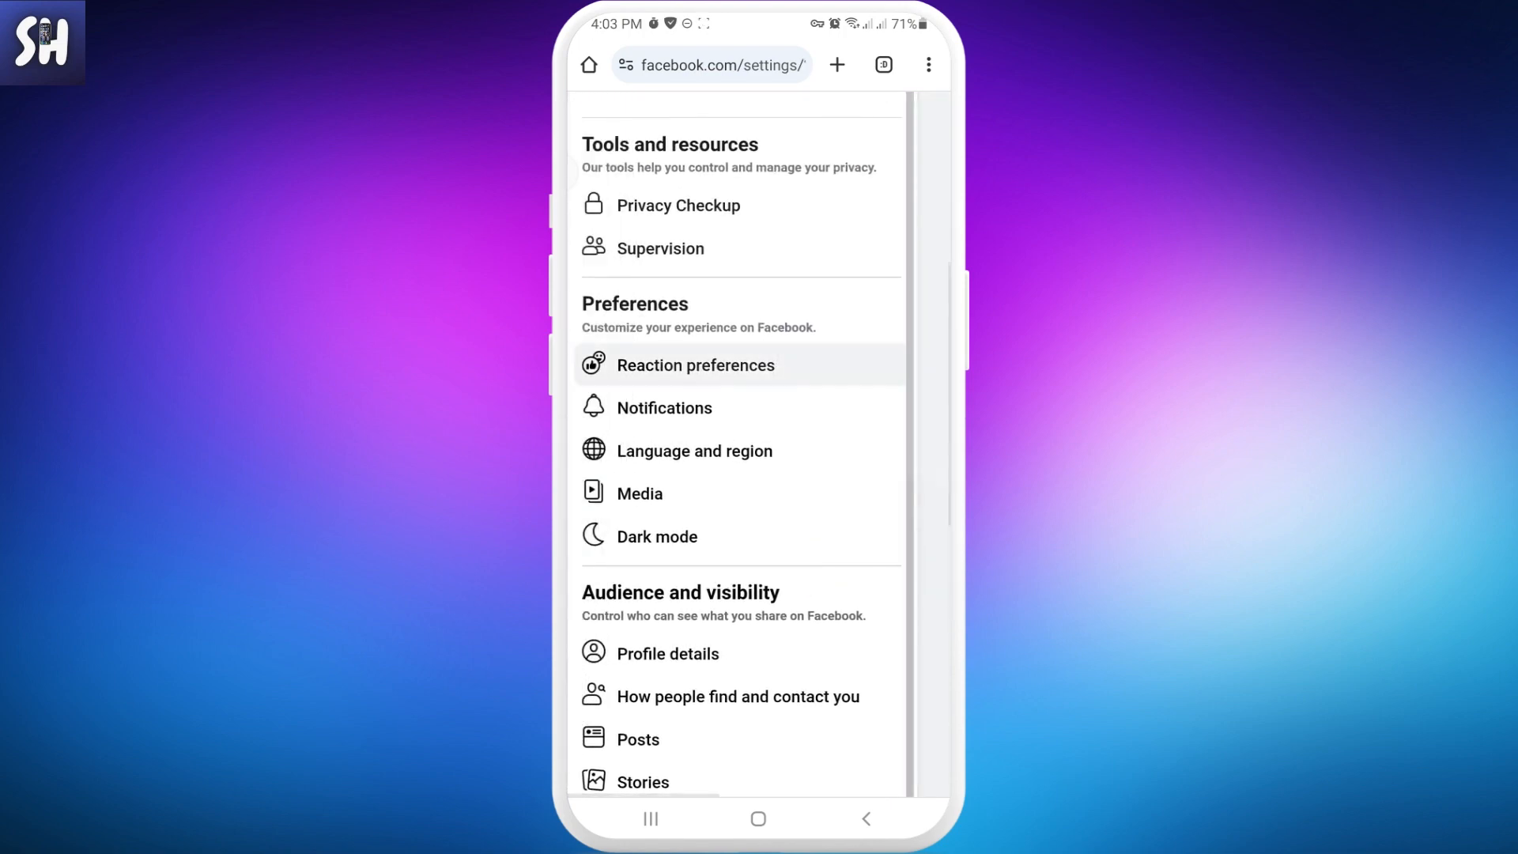
{"action": "left_click", "coordinate": [696, 365]}
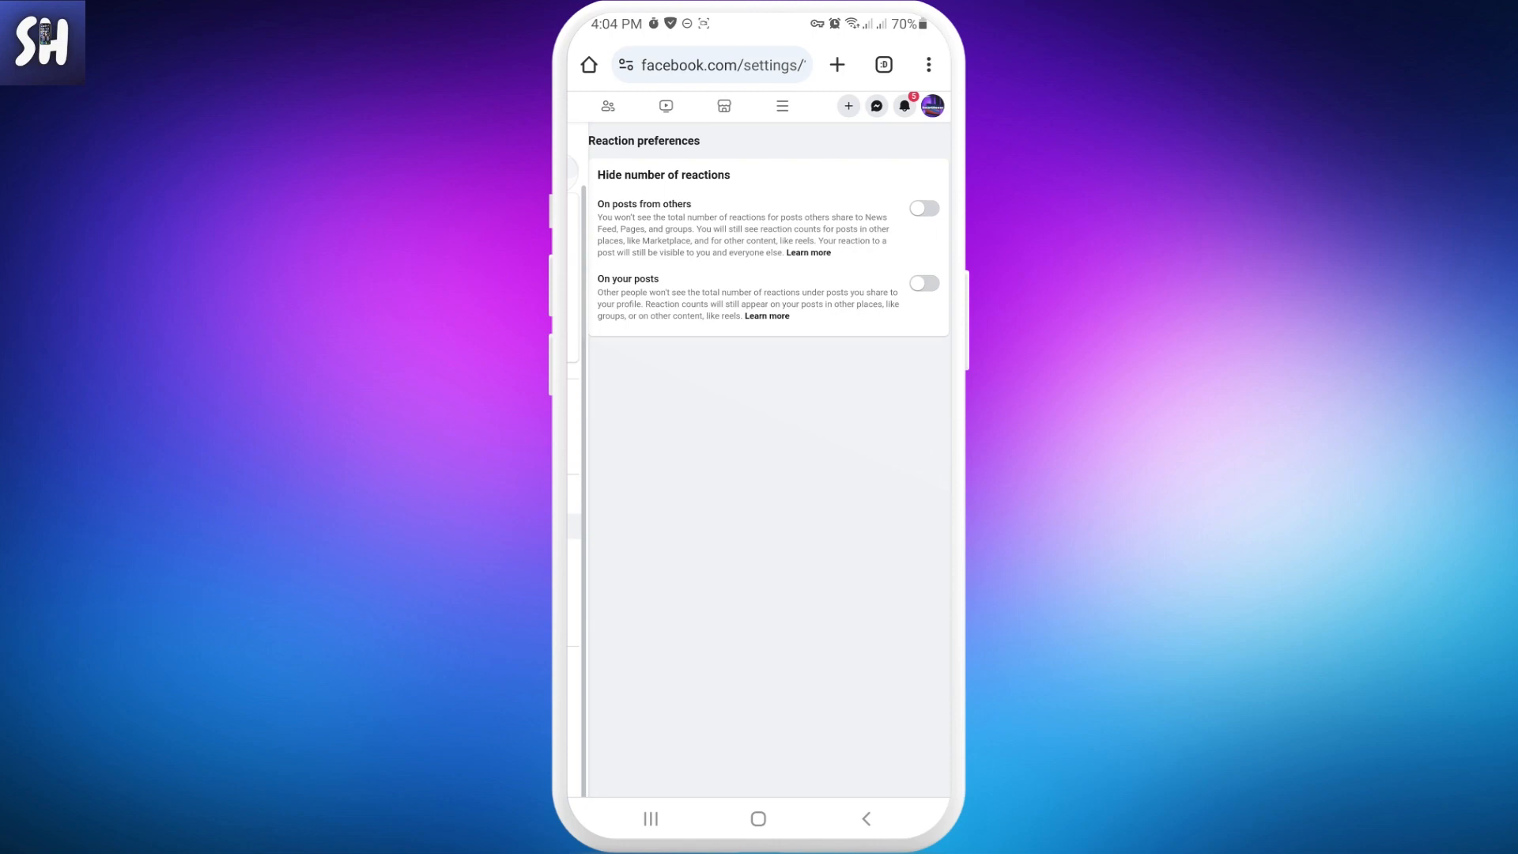
After viewing the On posts from others and On your posts toggles, return via Chrome's menu to the mobile Settings page
{"action": "left_click", "coordinate": [926, 65]}
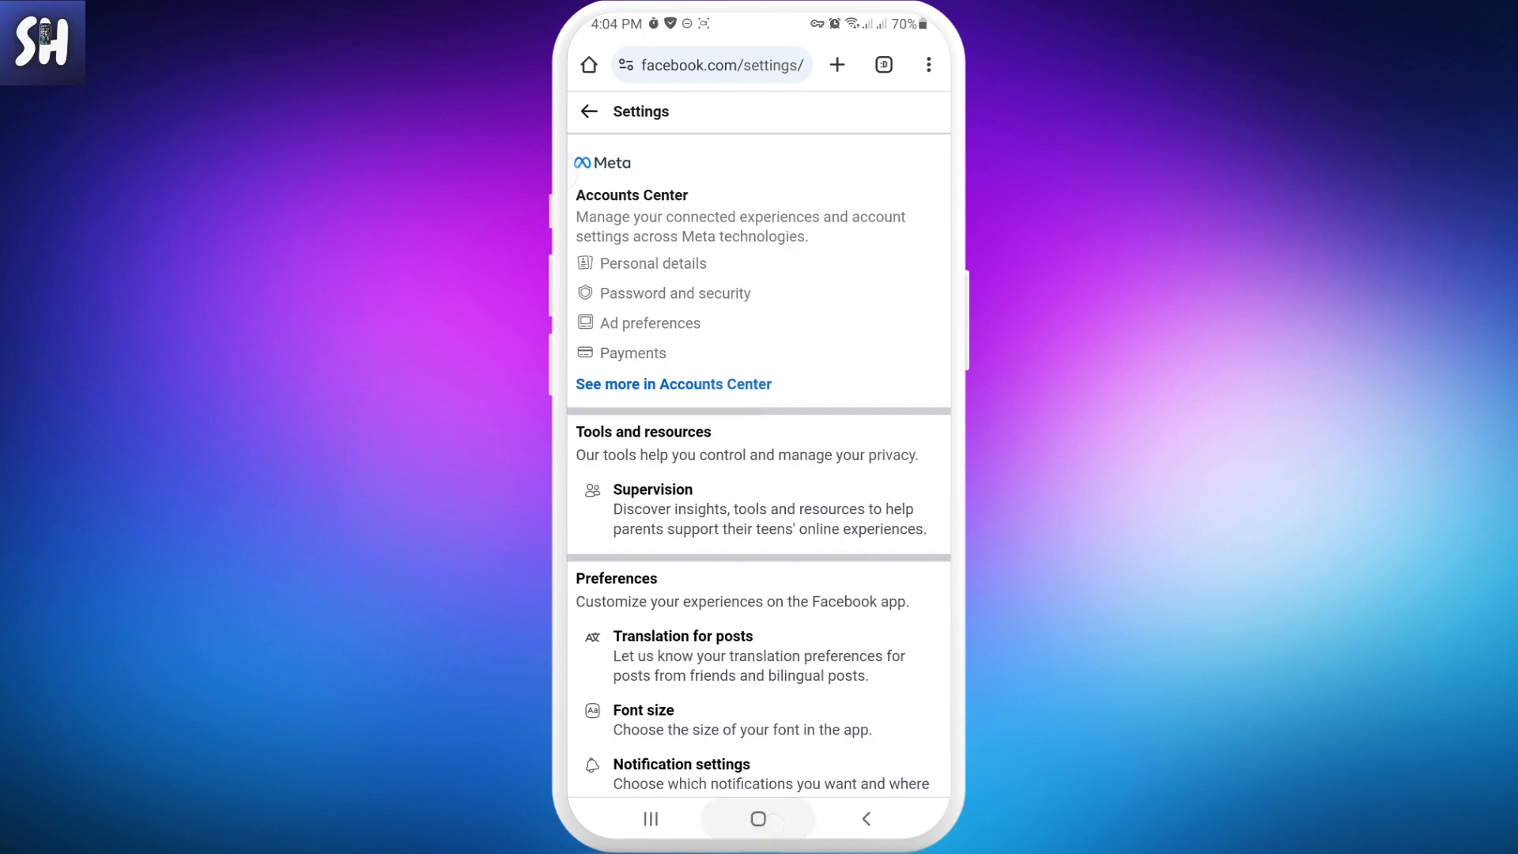
Leave Facebook with the Android Home button and land on the phone's home screen
{"action": "left_click", "coordinate": [757, 817]}
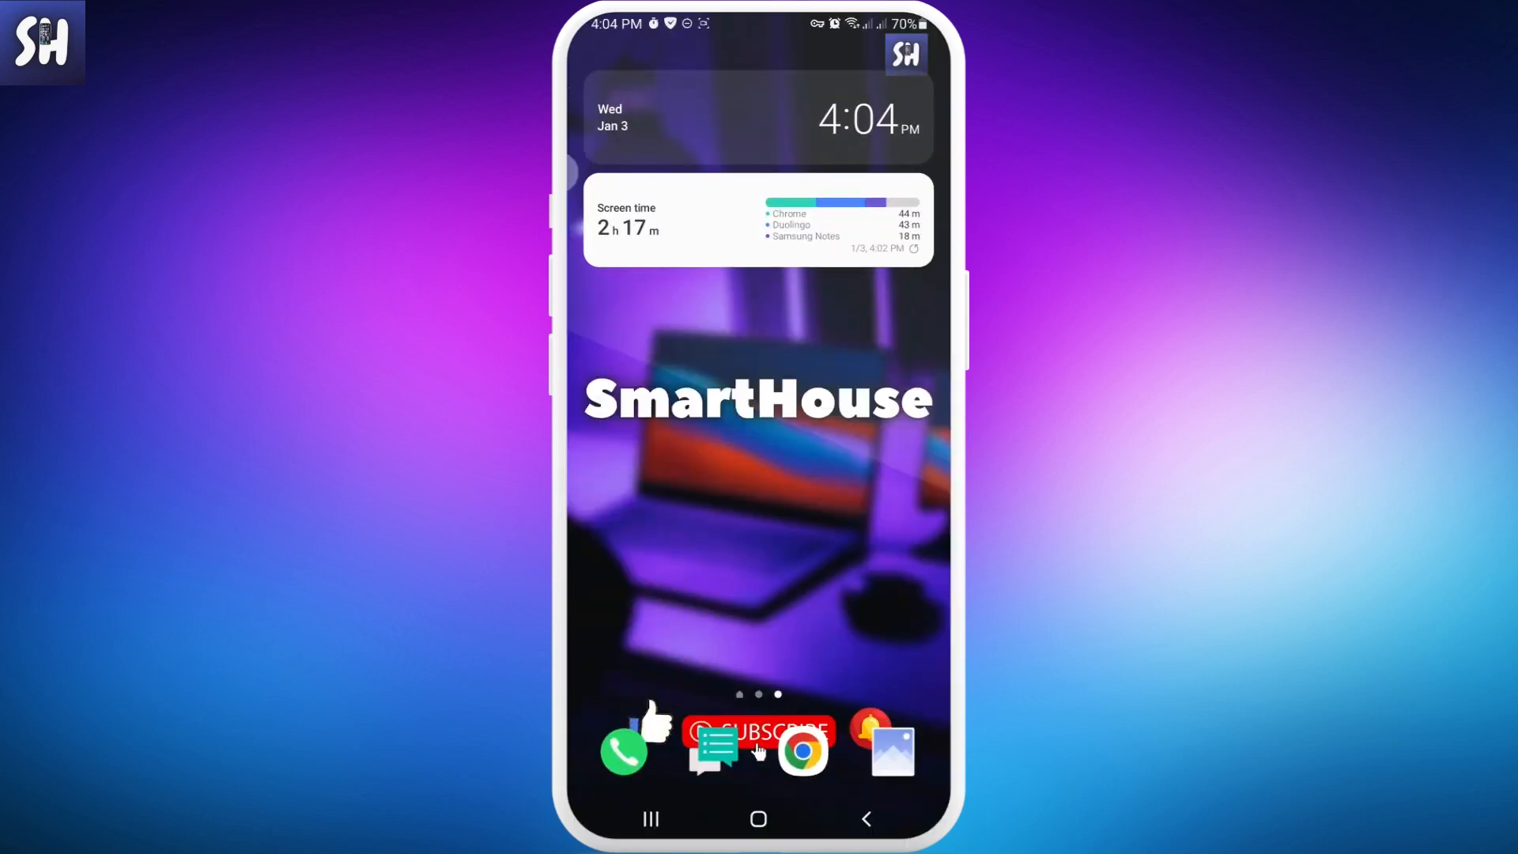